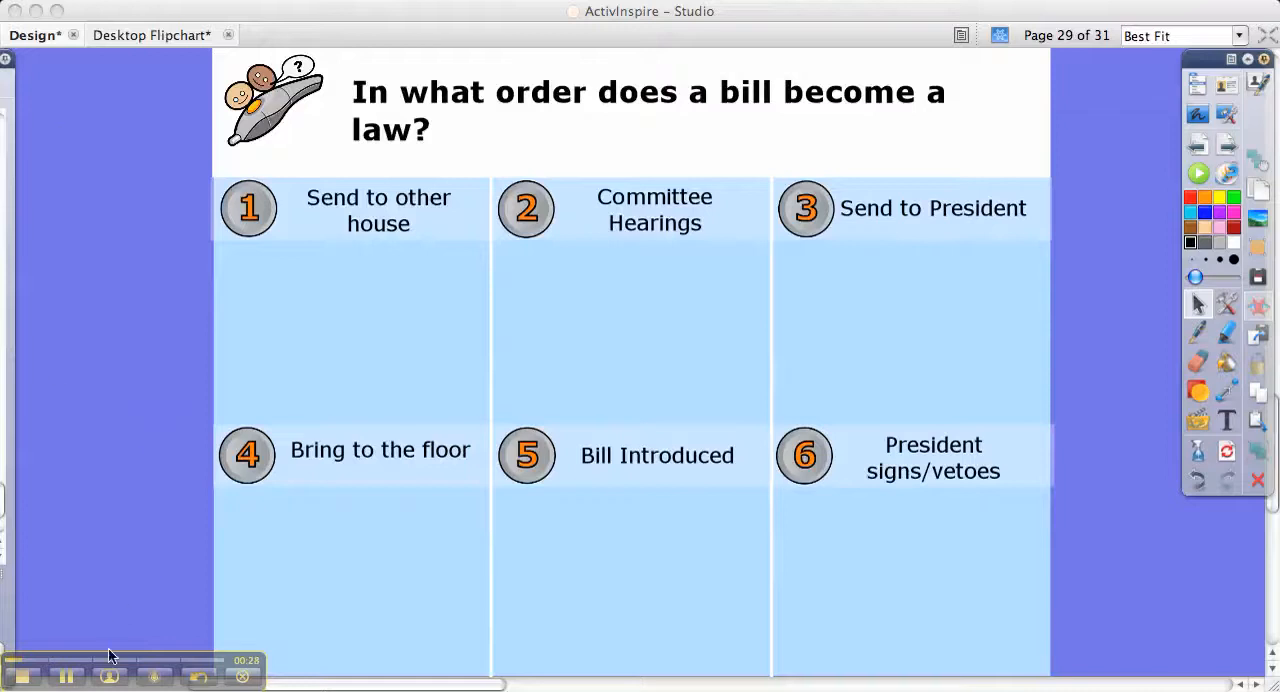
mouse_move(108, 676)
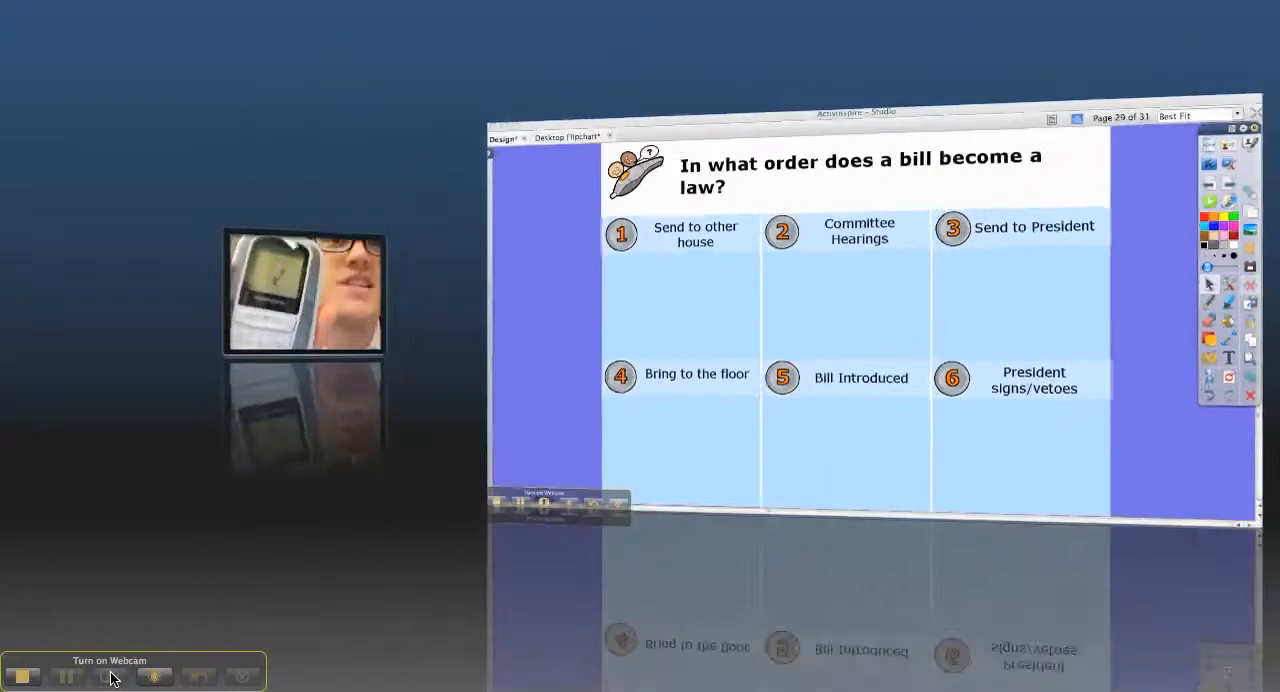
Start the vote on the bill-ordering question via Start/Stop Vote
left_click(22, 676)
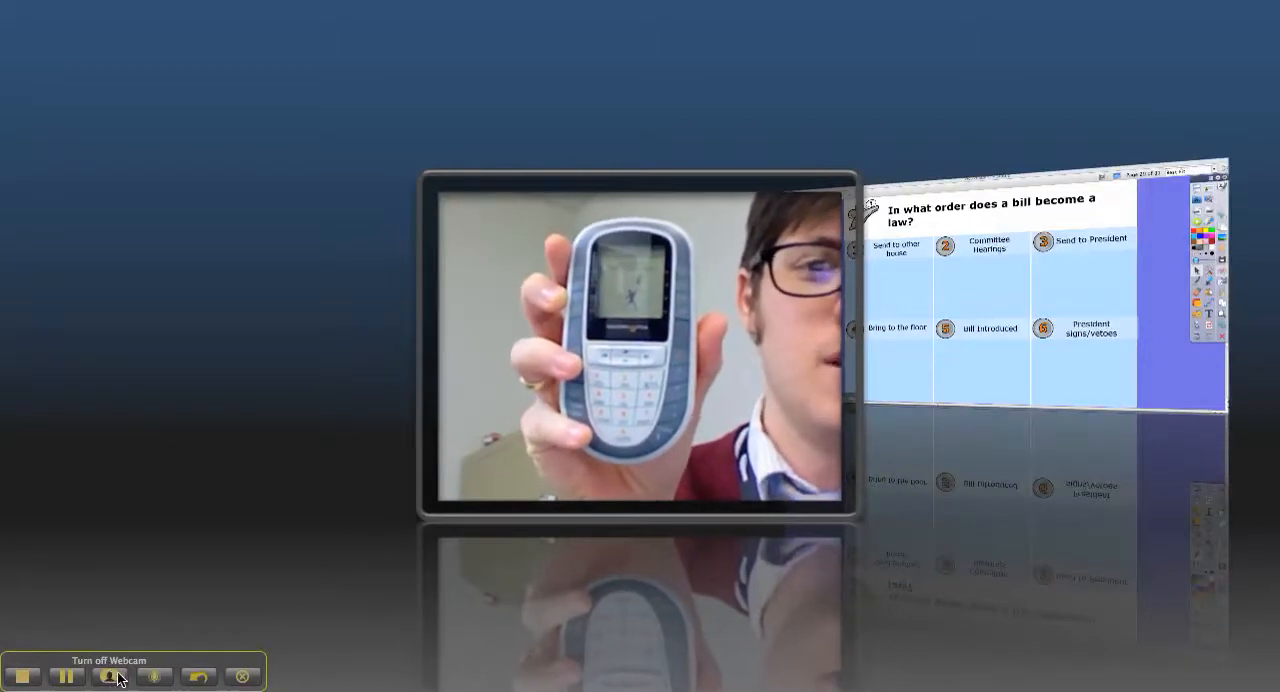
mouse_move(228, 680)
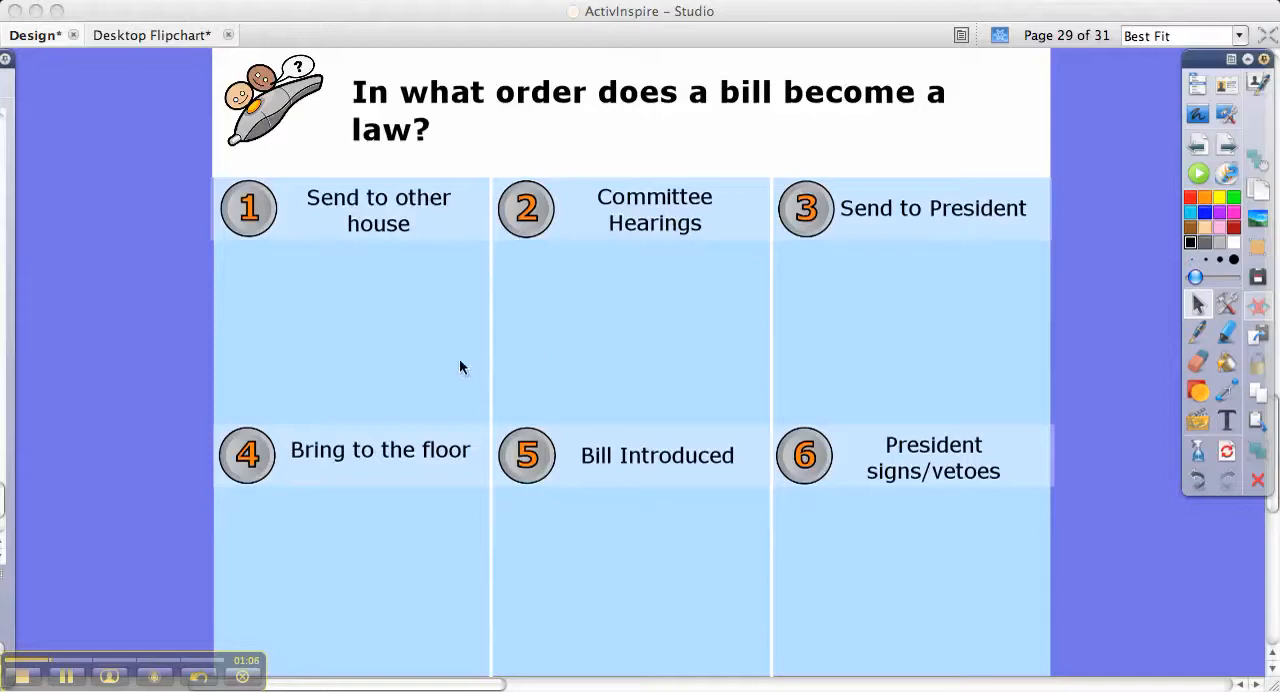
mouse_move(750, 412)
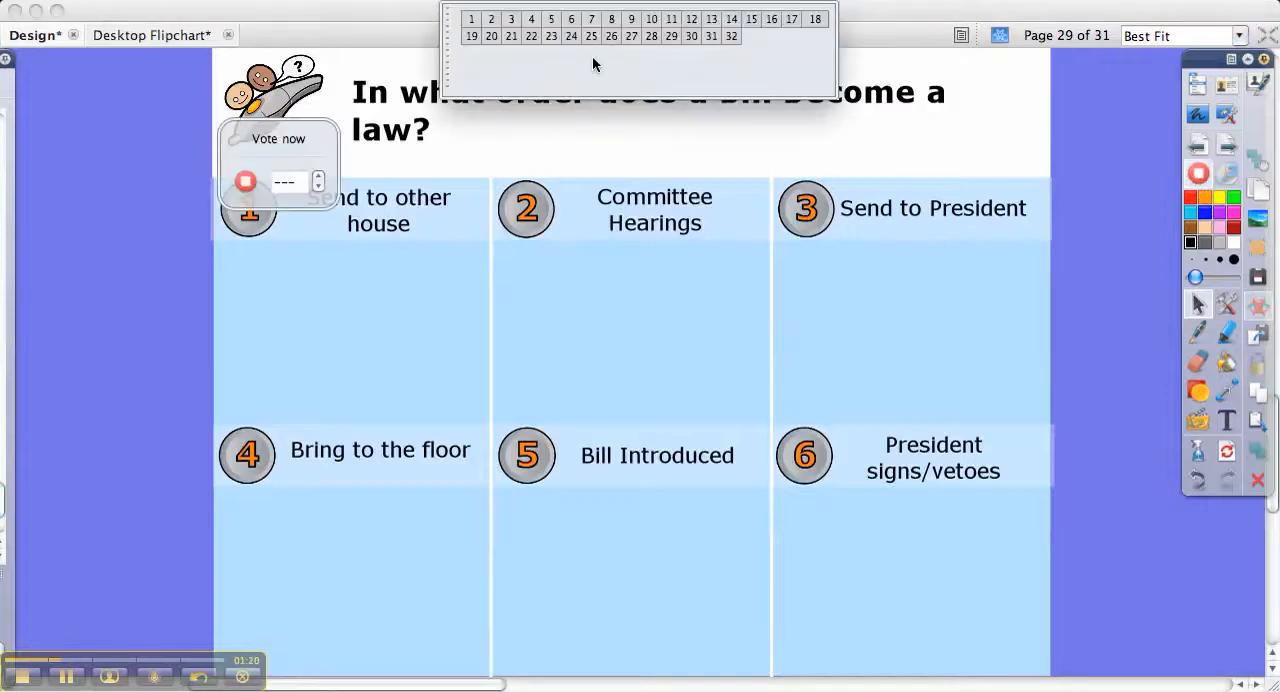
mouse_move(104, 680)
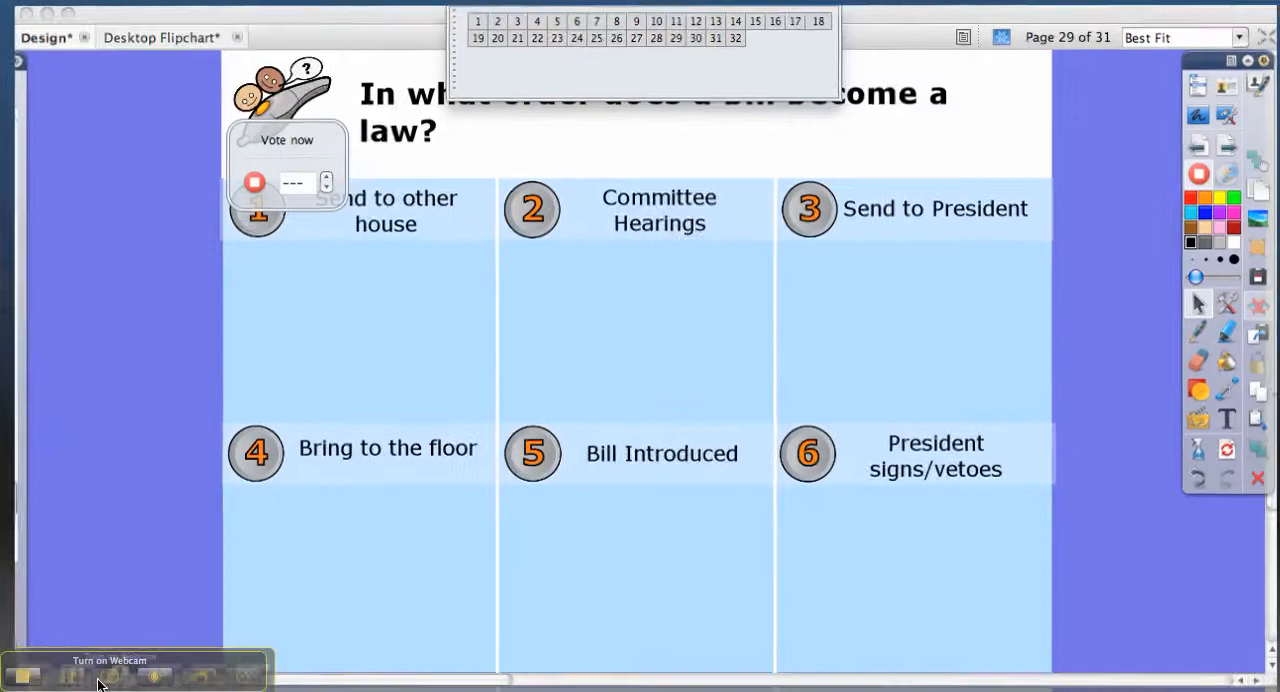
left_click(36, 674)
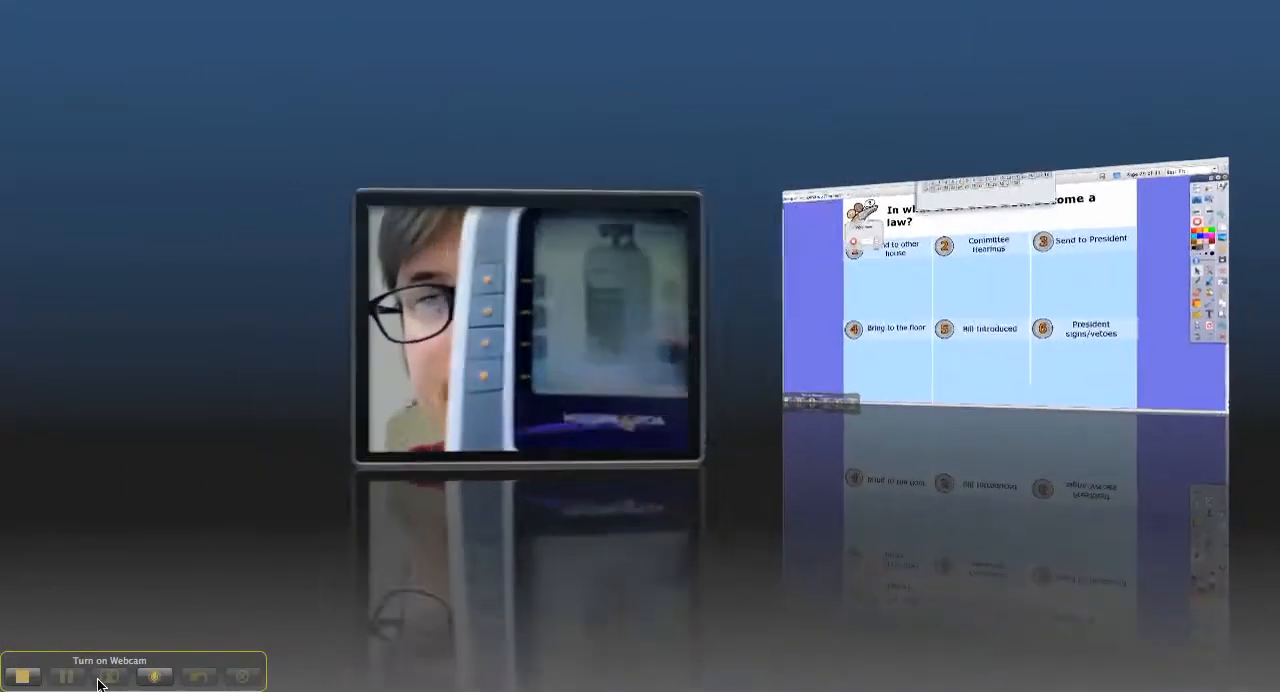
left_click(110, 672)
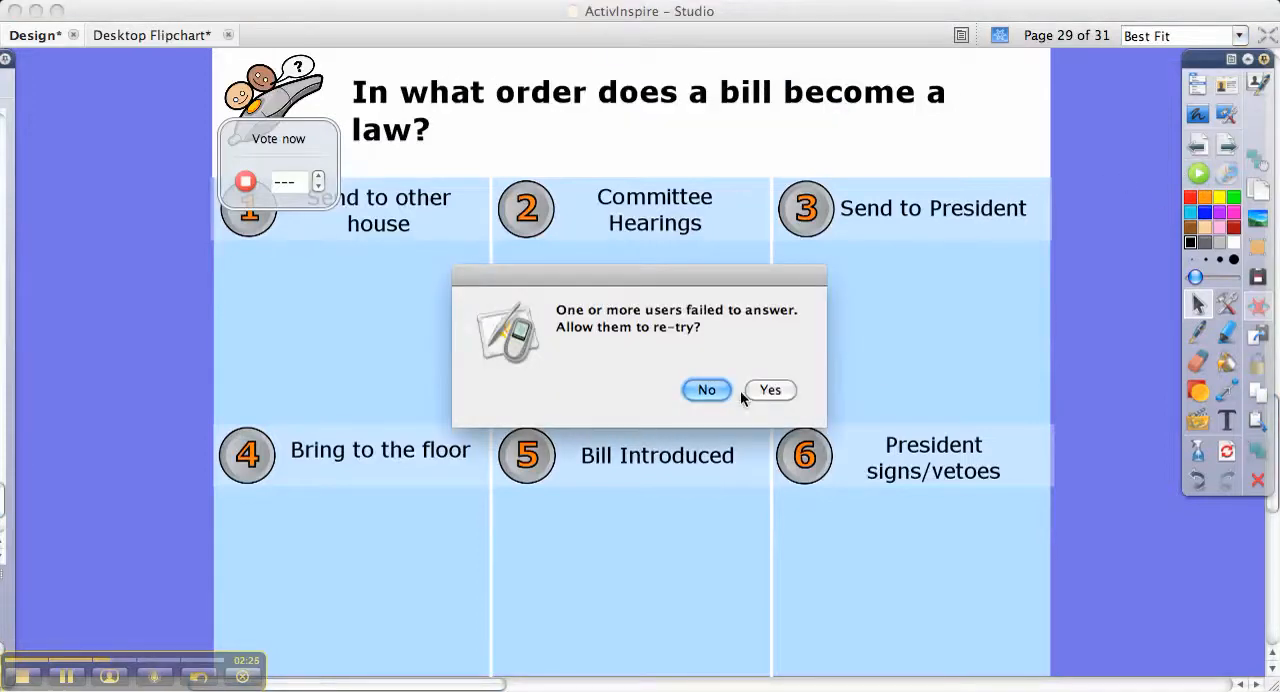
Close the ordering question's Vote Results and advance to page 30, the non-visible spectrum question
left_click(705, 389)
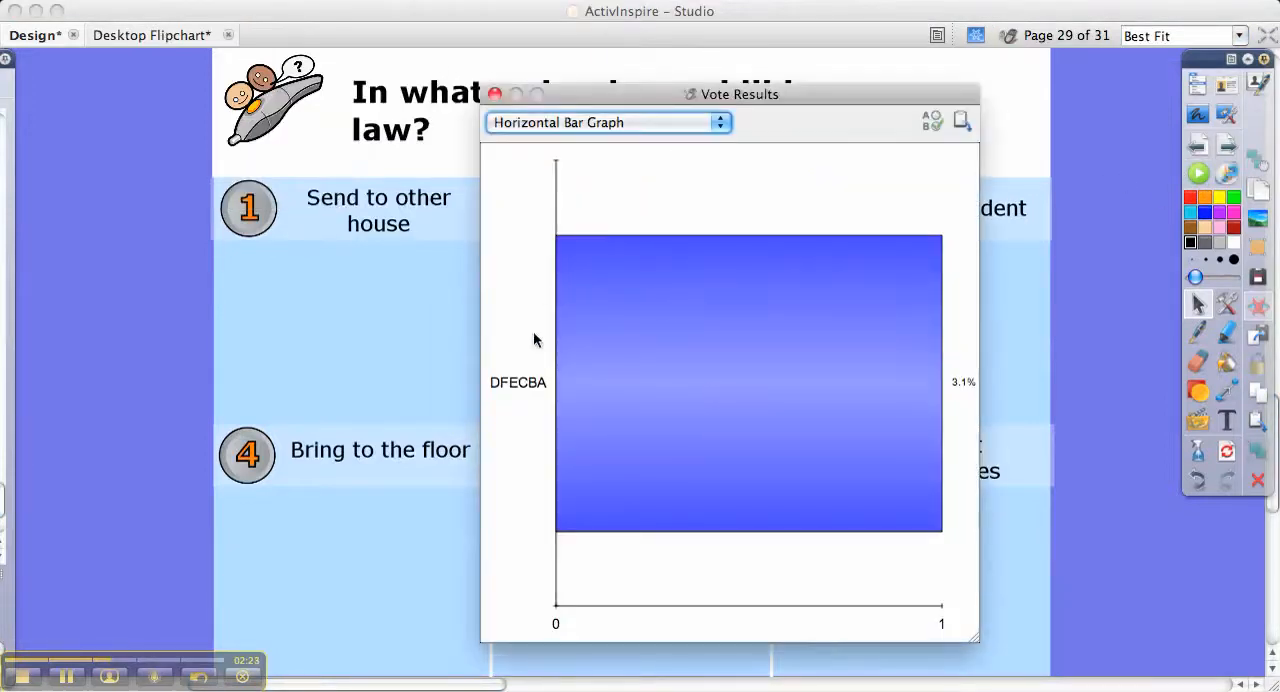
mouse_move(500, 398)
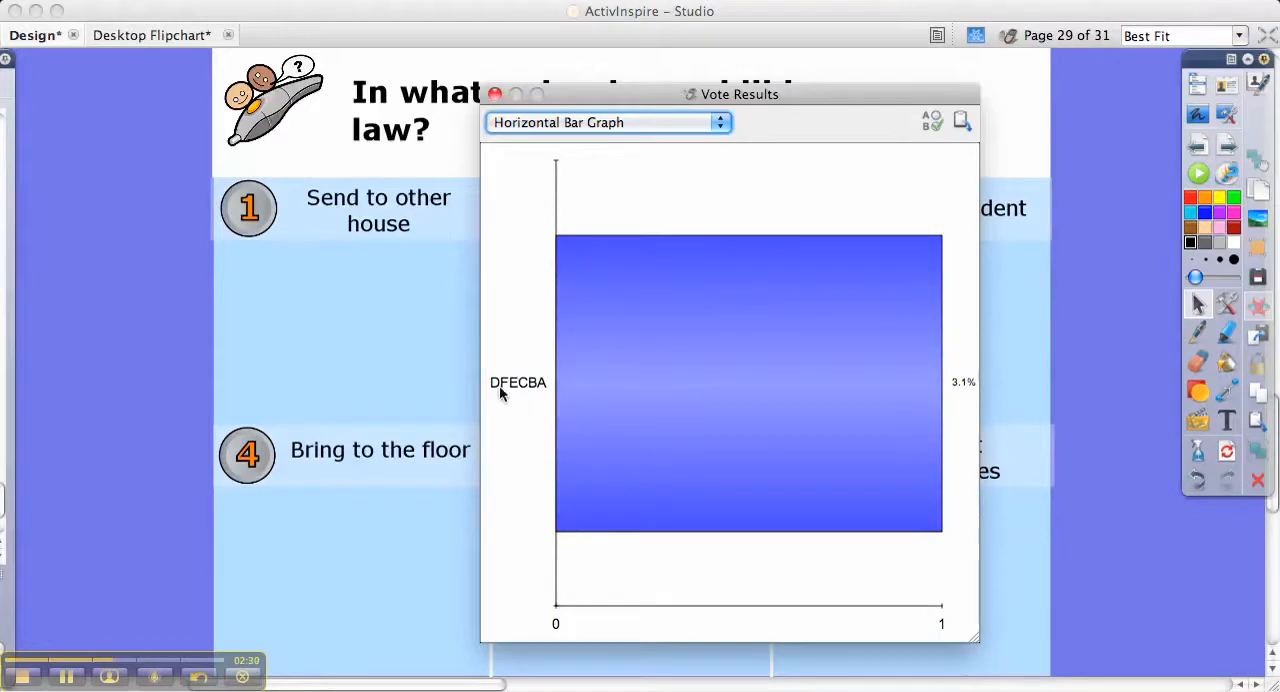
mouse_move(1042, 336)
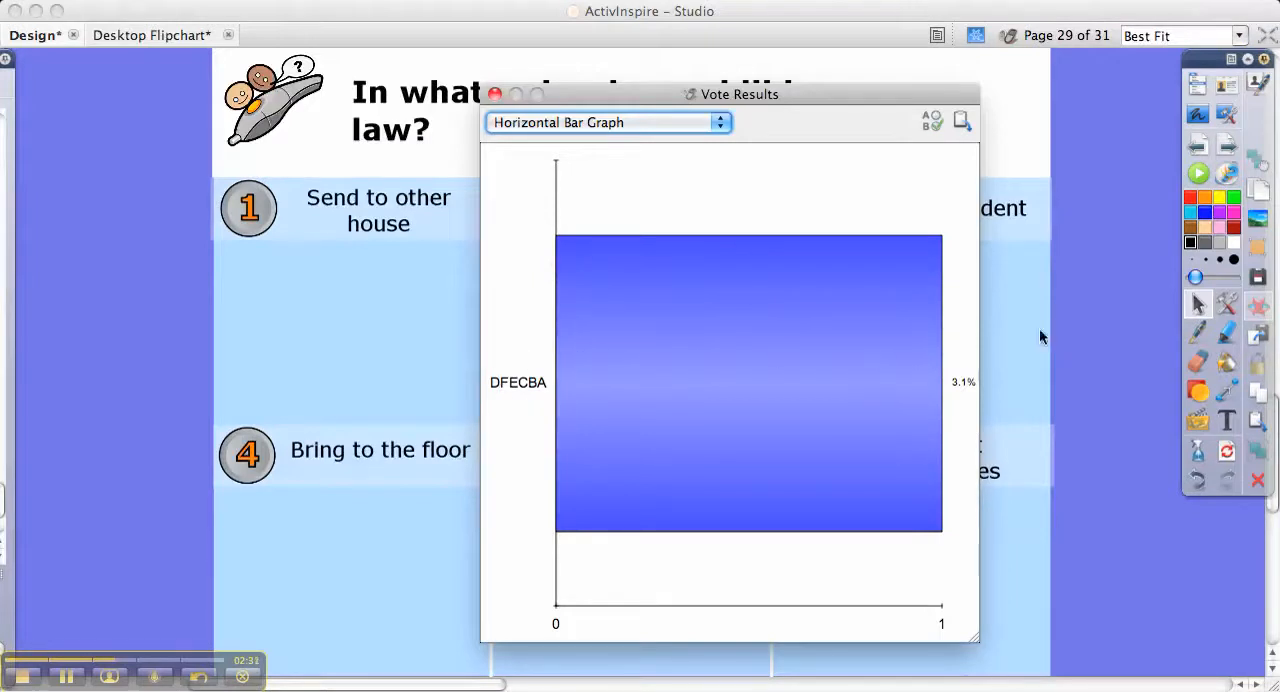
mouse_move(948, 396)
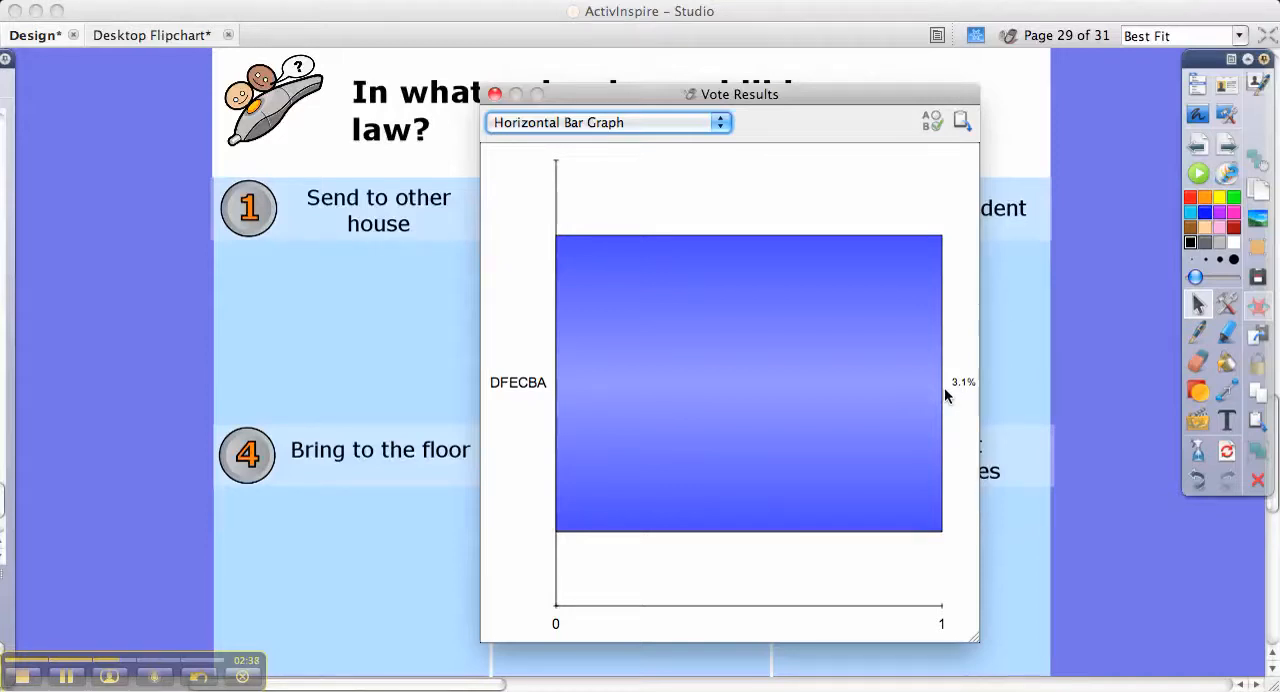
mouse_move(1158, 532)
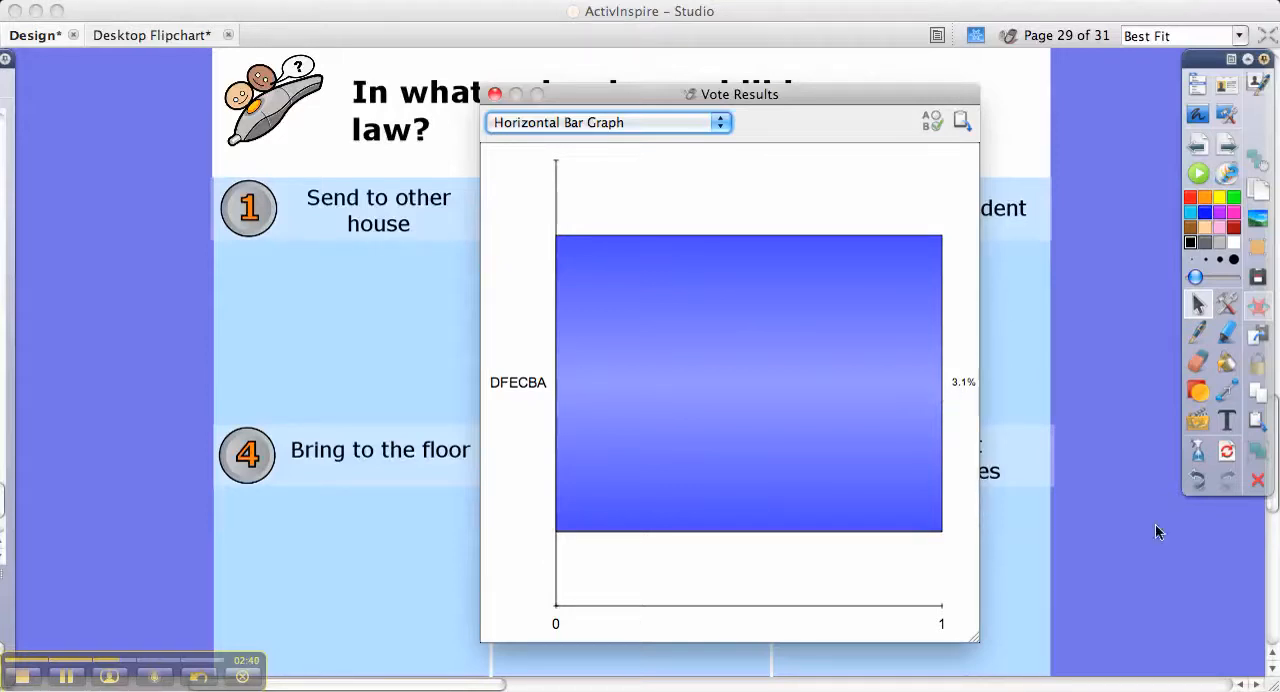
mouse_move(540, 392)
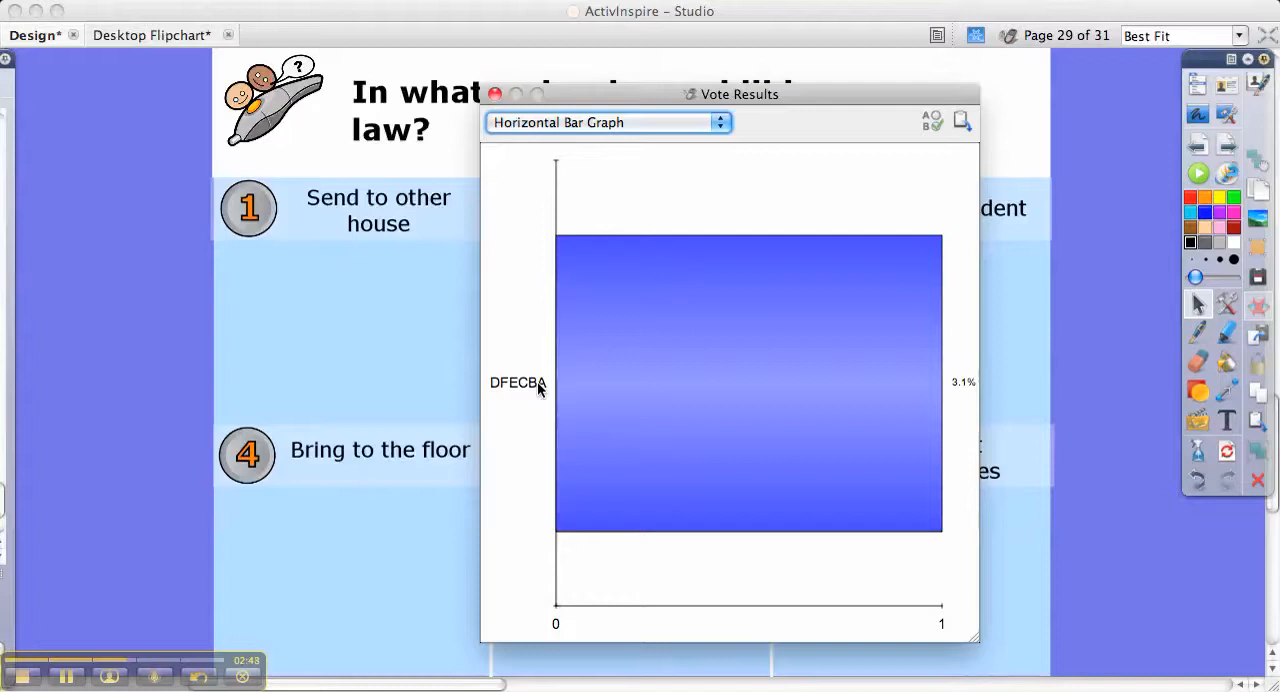
mouse_move(496, 392)
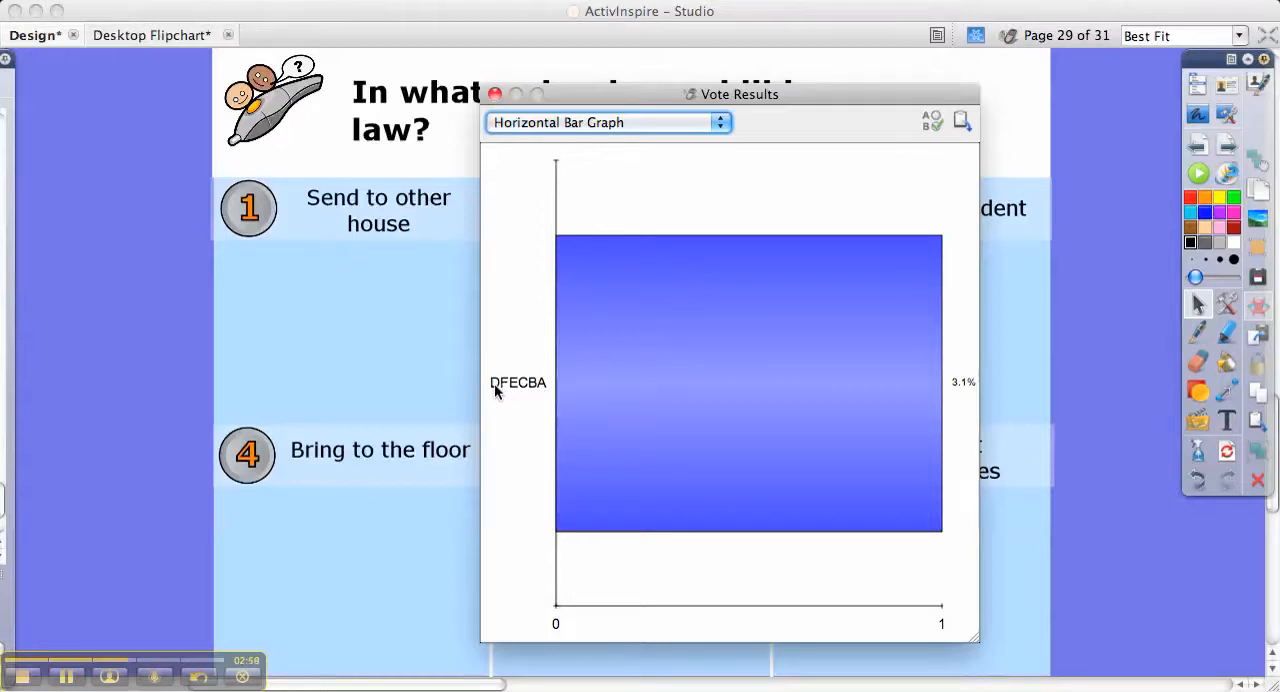
mouse_move(592, 360)
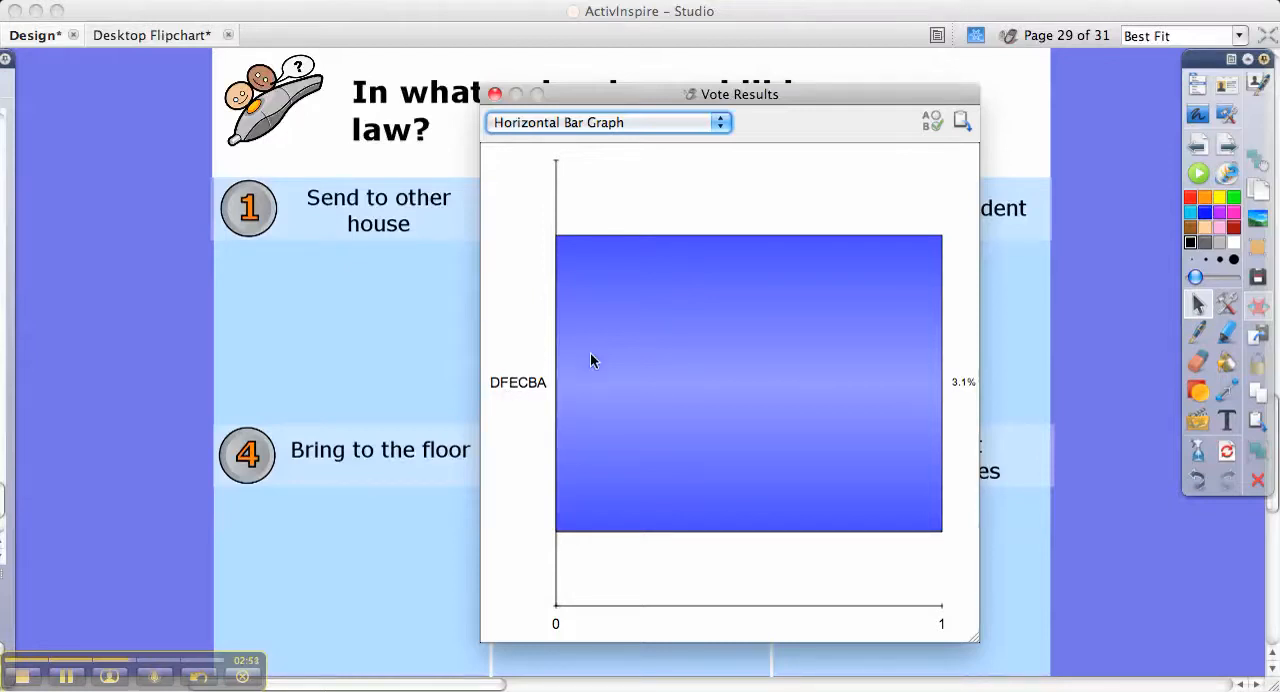
mouse_move(512, 408)
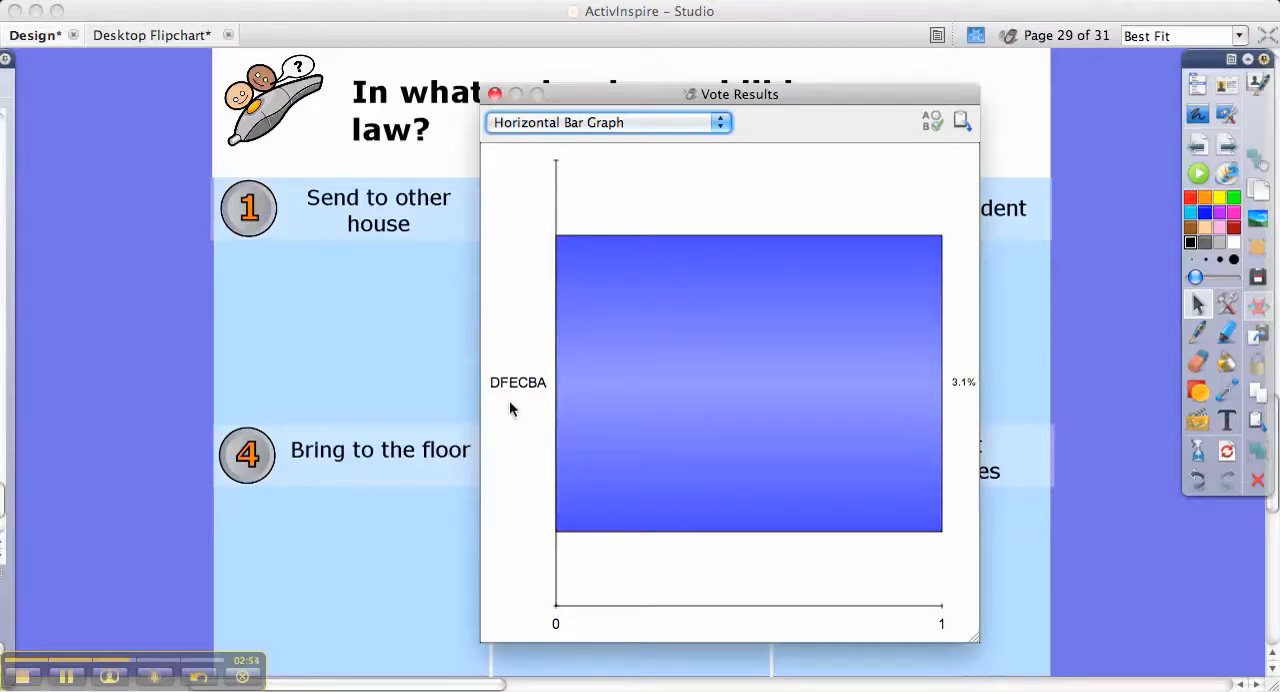
mouse_move(580, 398)
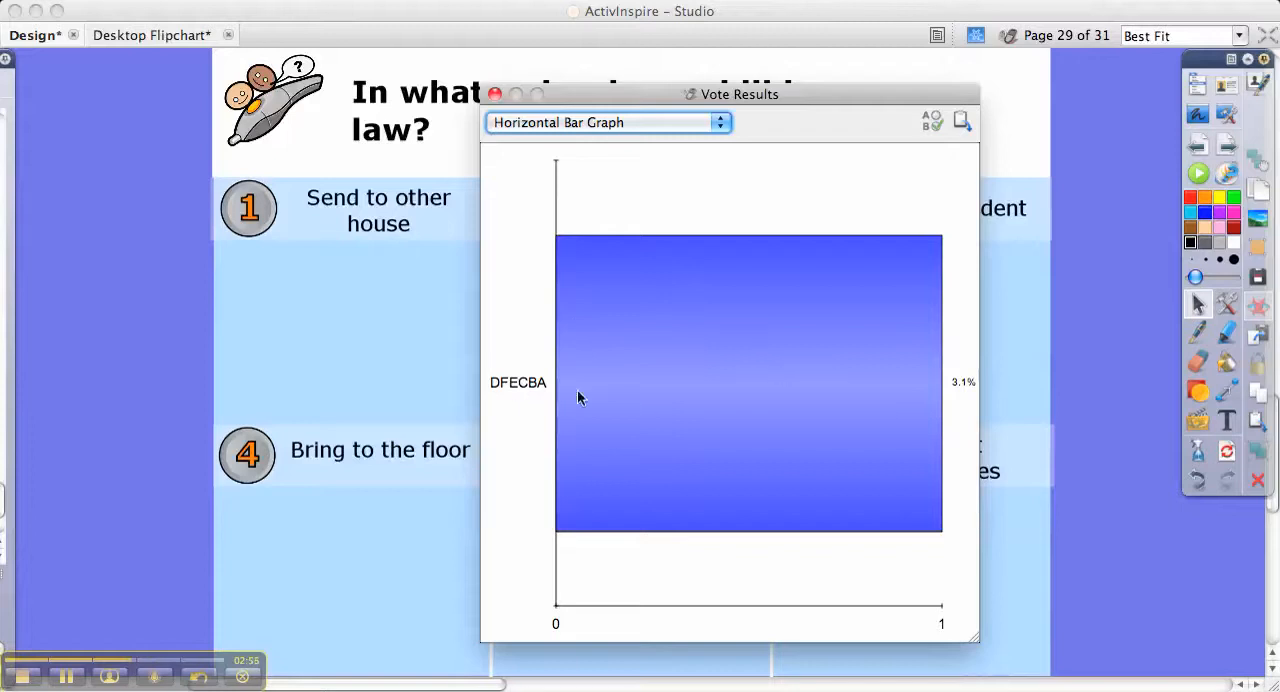
mouse_move(532, 118)
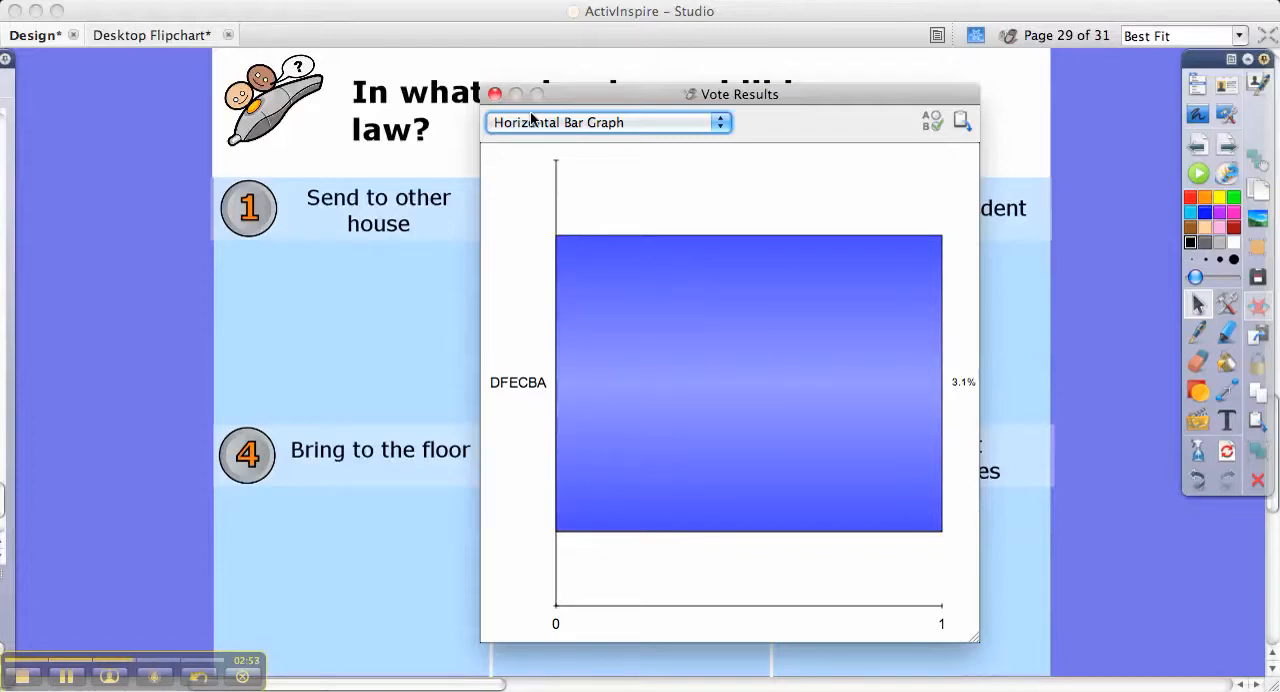
mouse_move(518, 104)
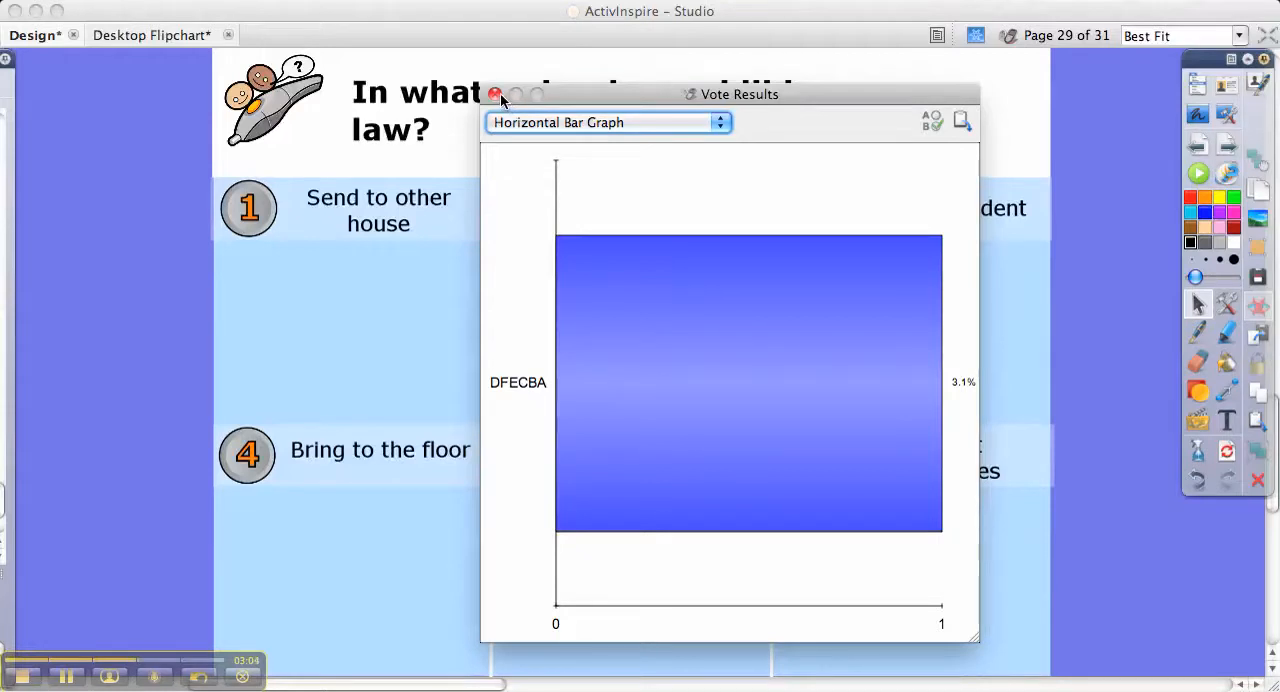
left_click(494, 94)
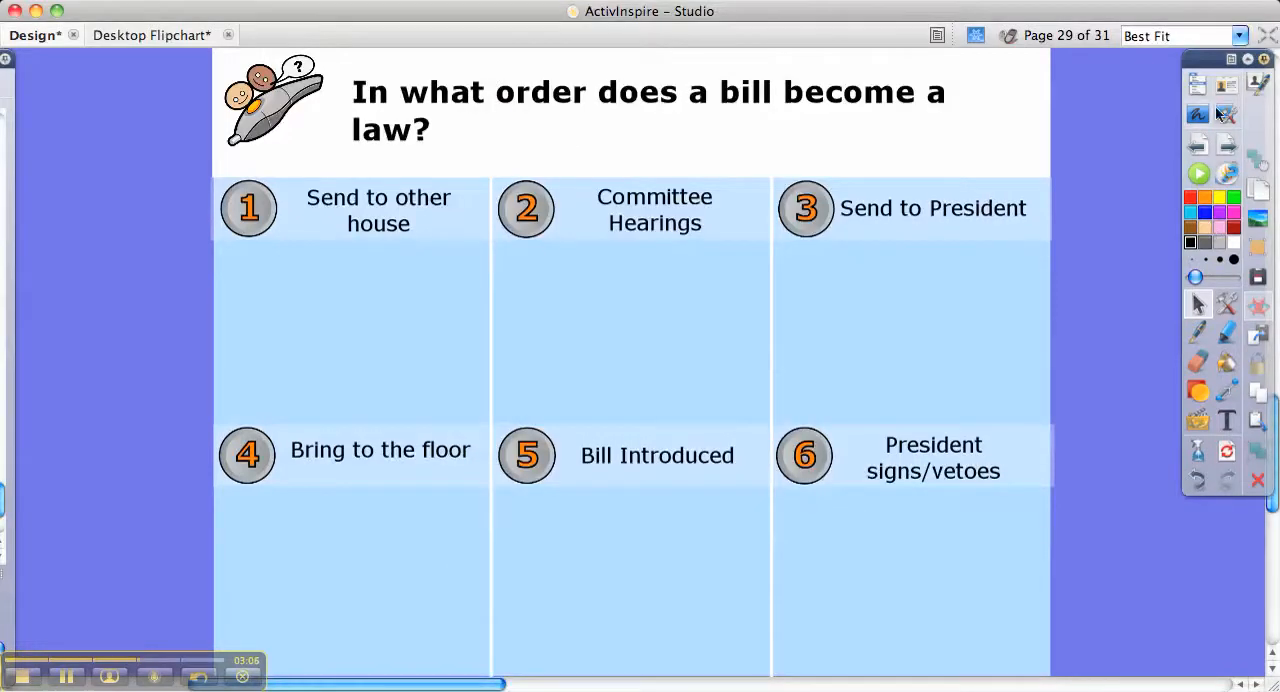
mouse_move(1228, 148)
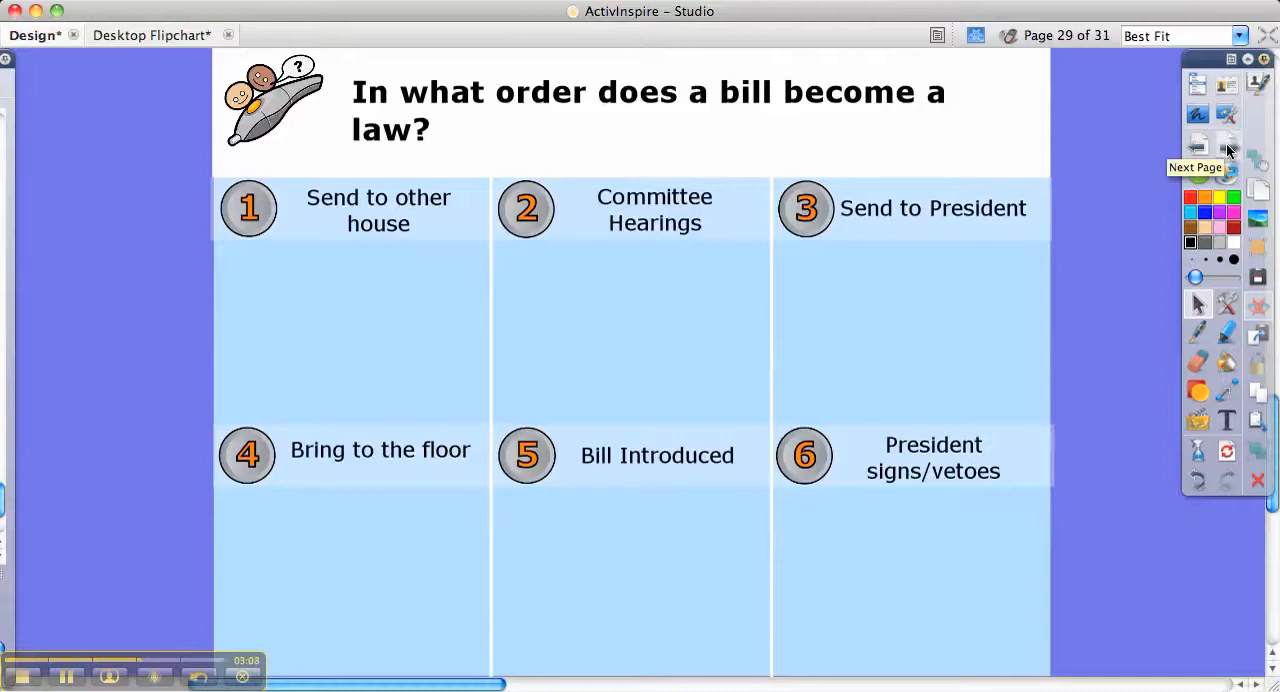
left_click(1228, 146)
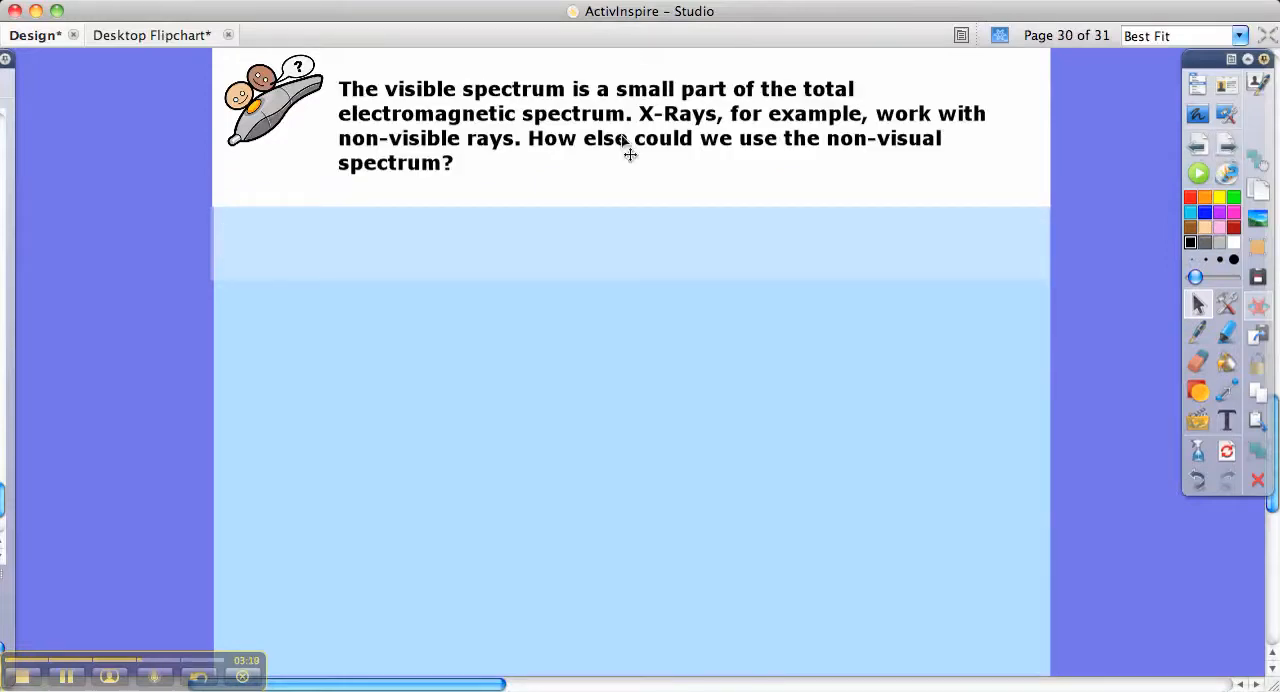
mouse_move(534, 144)
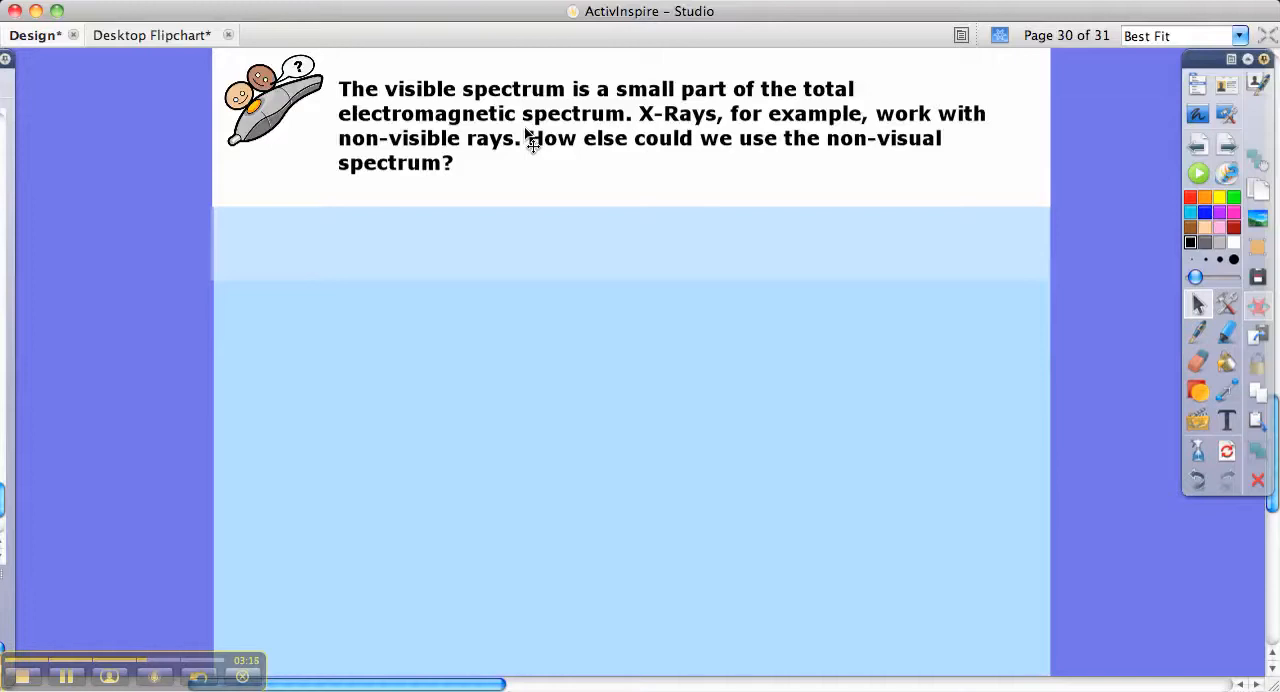
mouse_move(560, 222)
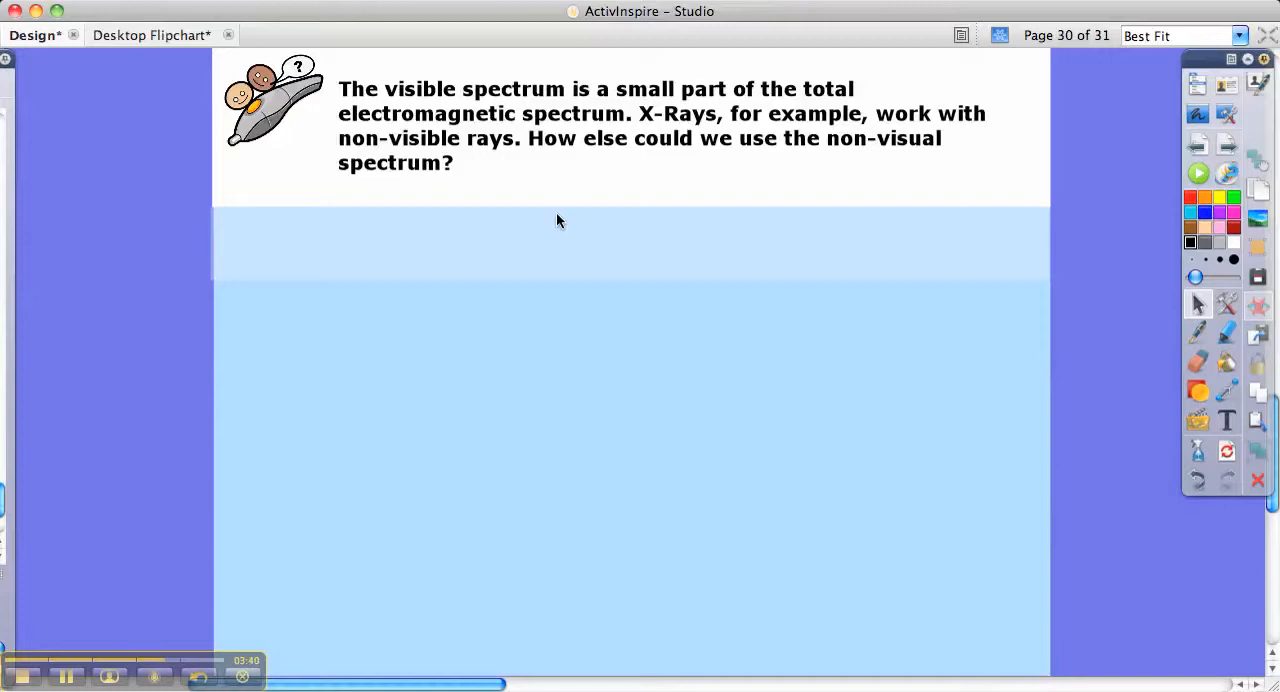
mouse_move(1136, 214)
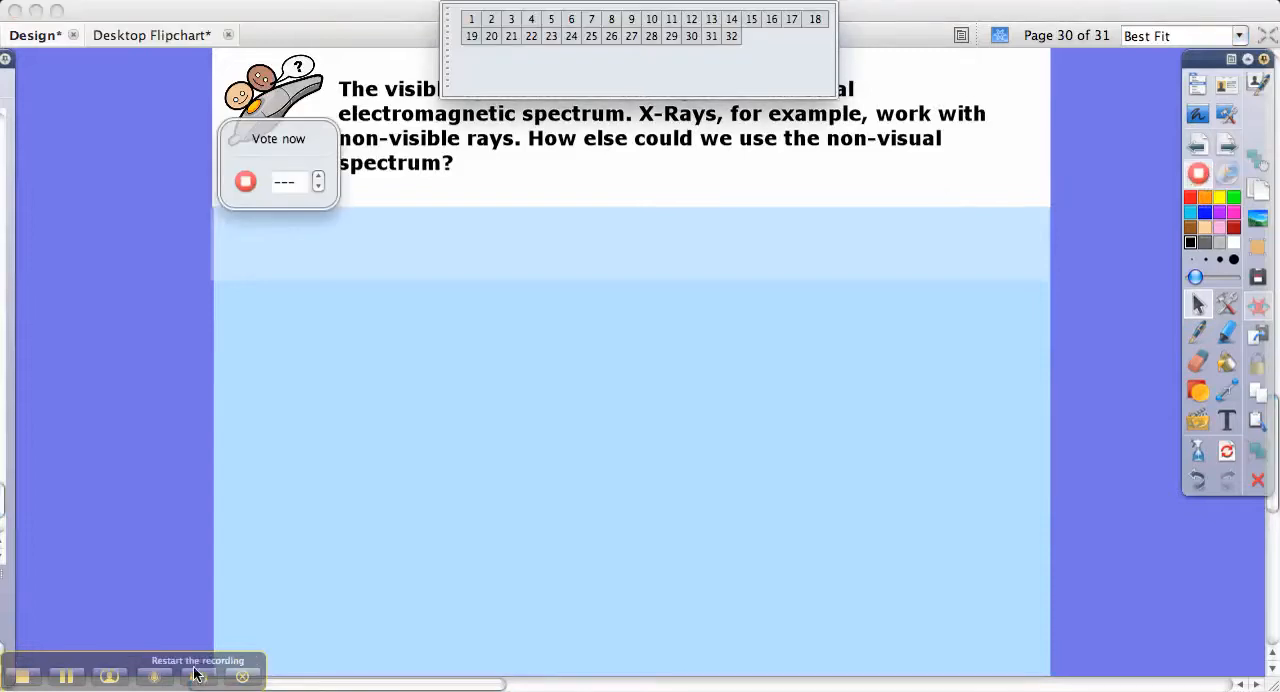
mouse_move(106, 676)
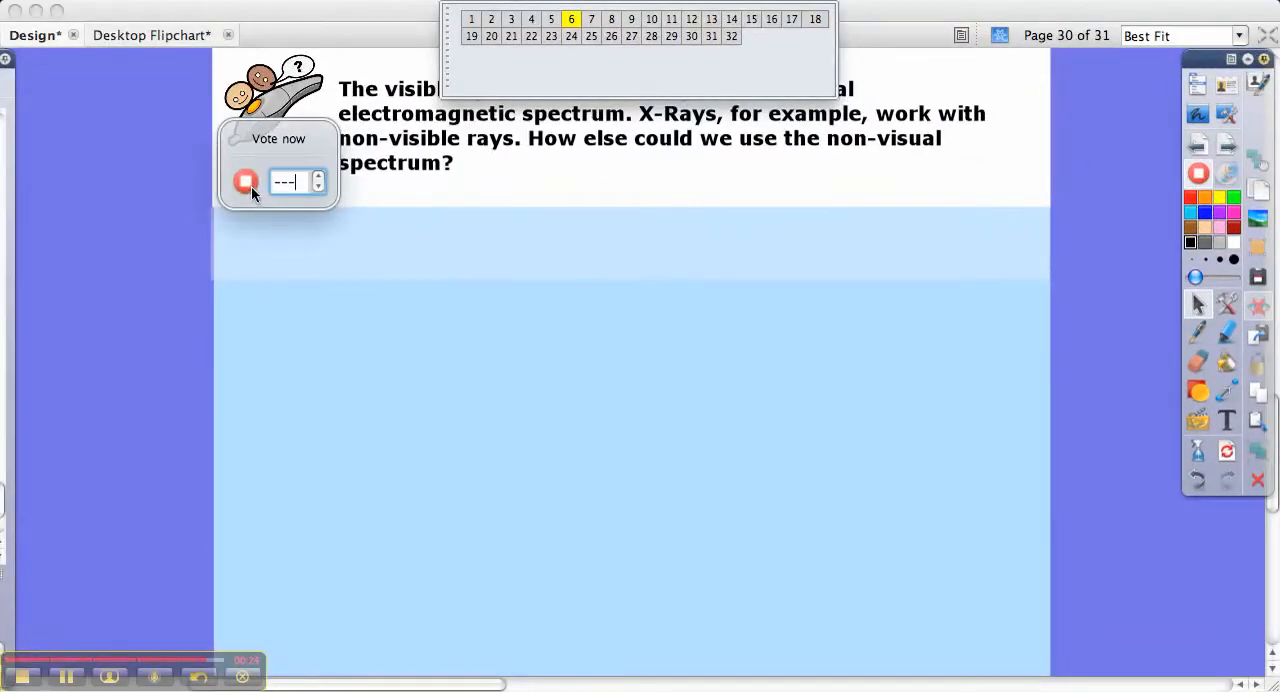
Stop the vote and decline retries to show the results bar graph
left_click(246, 180)
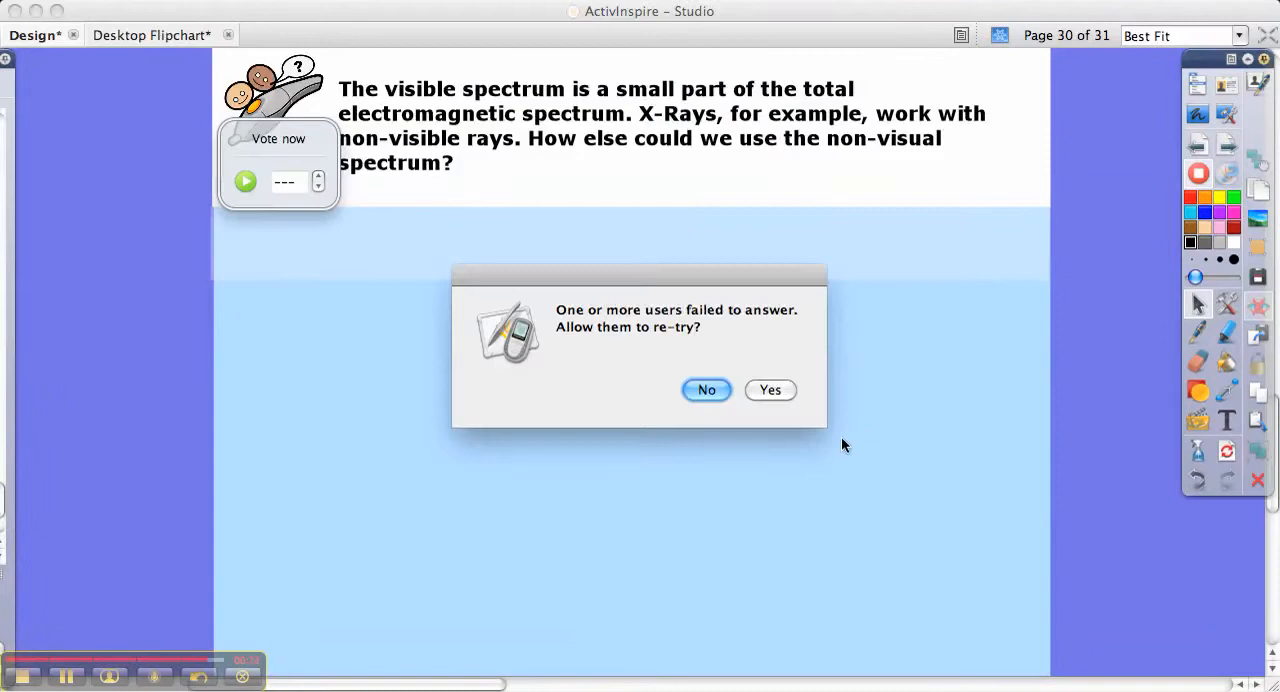
left_click(706, 390)
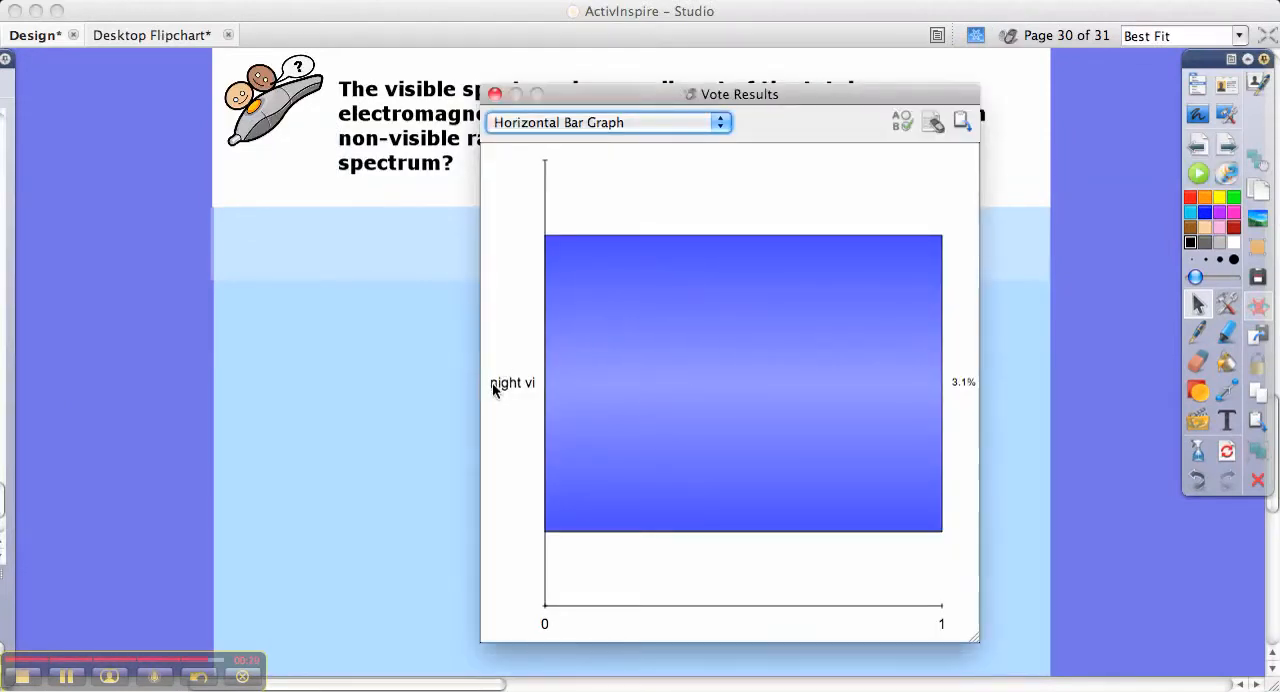
mouse_move(515, 414)
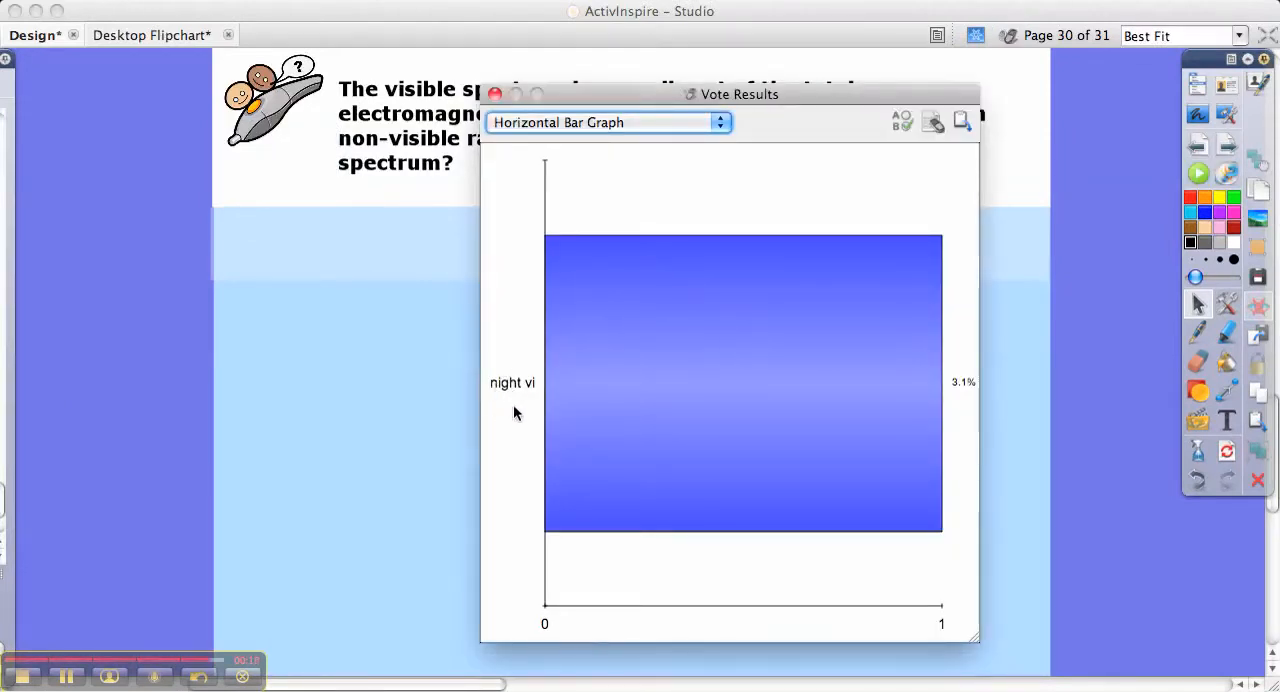
mouse_move(574, 382)
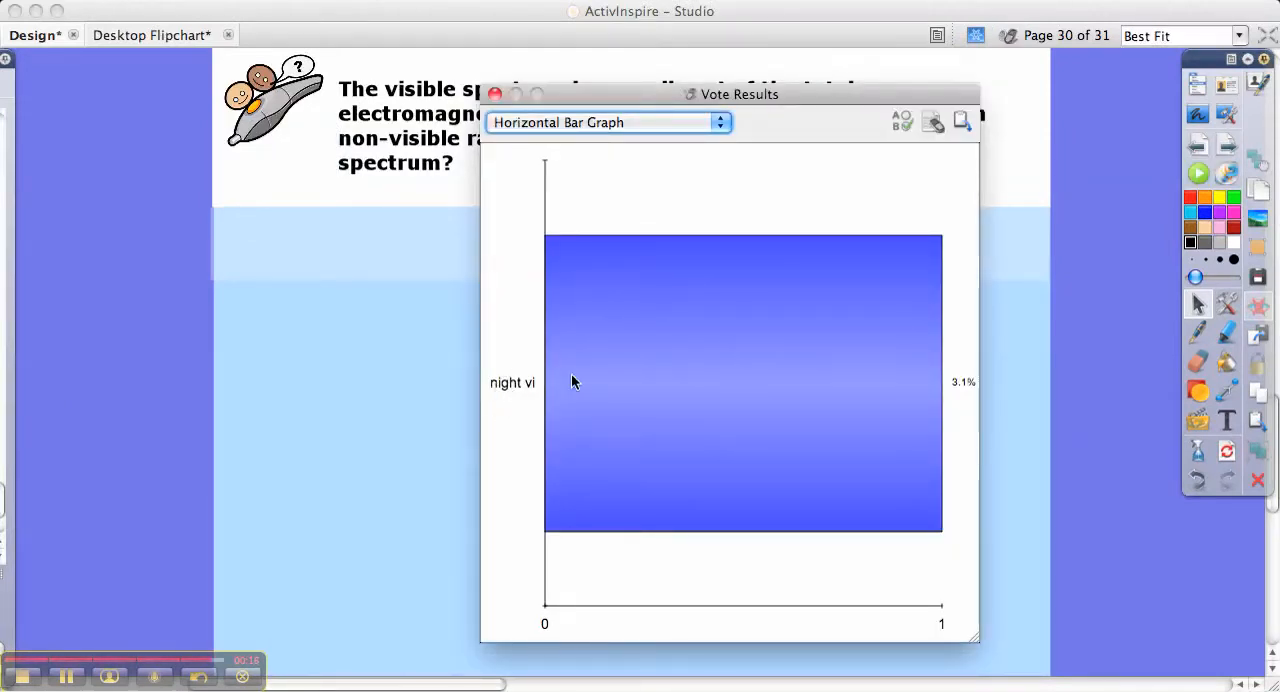
mouse_move(420, 468)
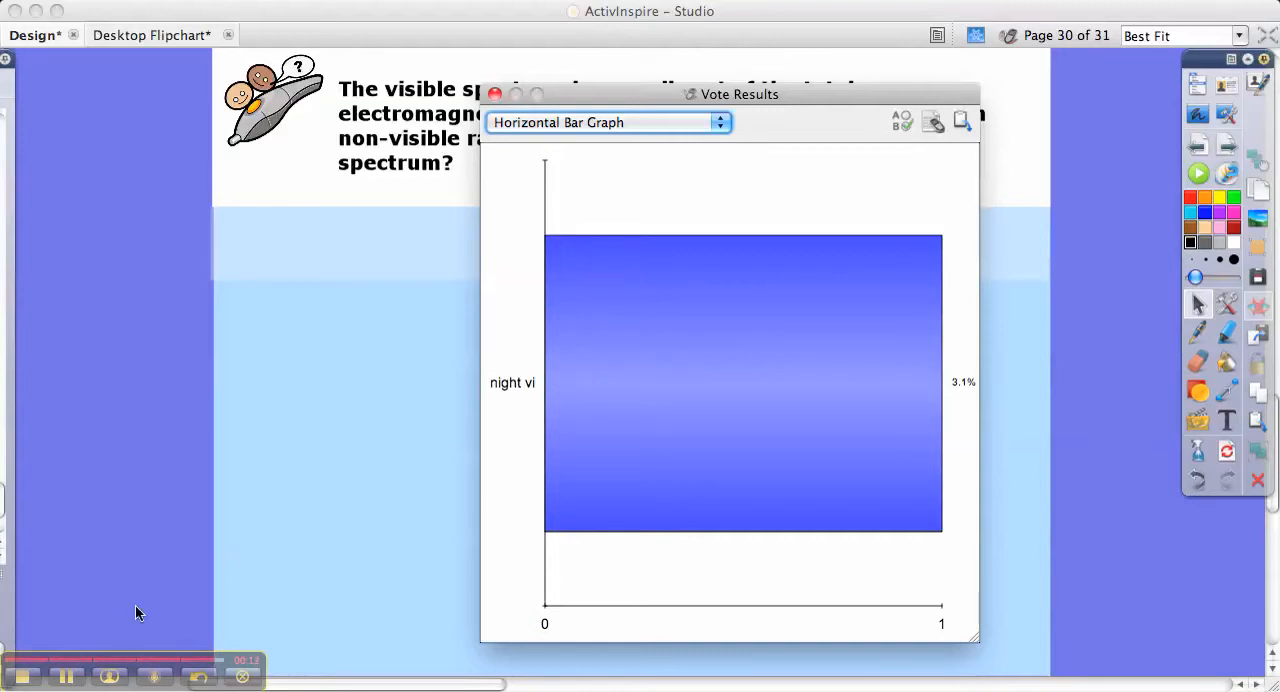
mouse_move(231, 658)
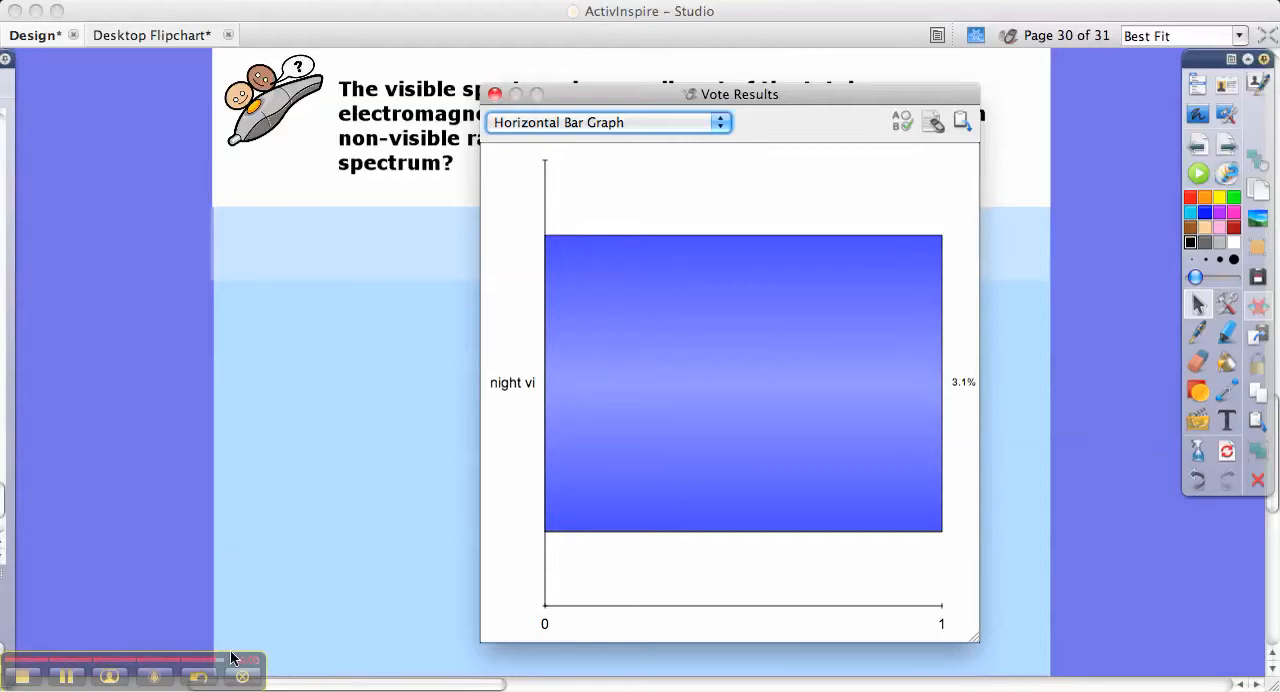
mouse_move(84, 674)
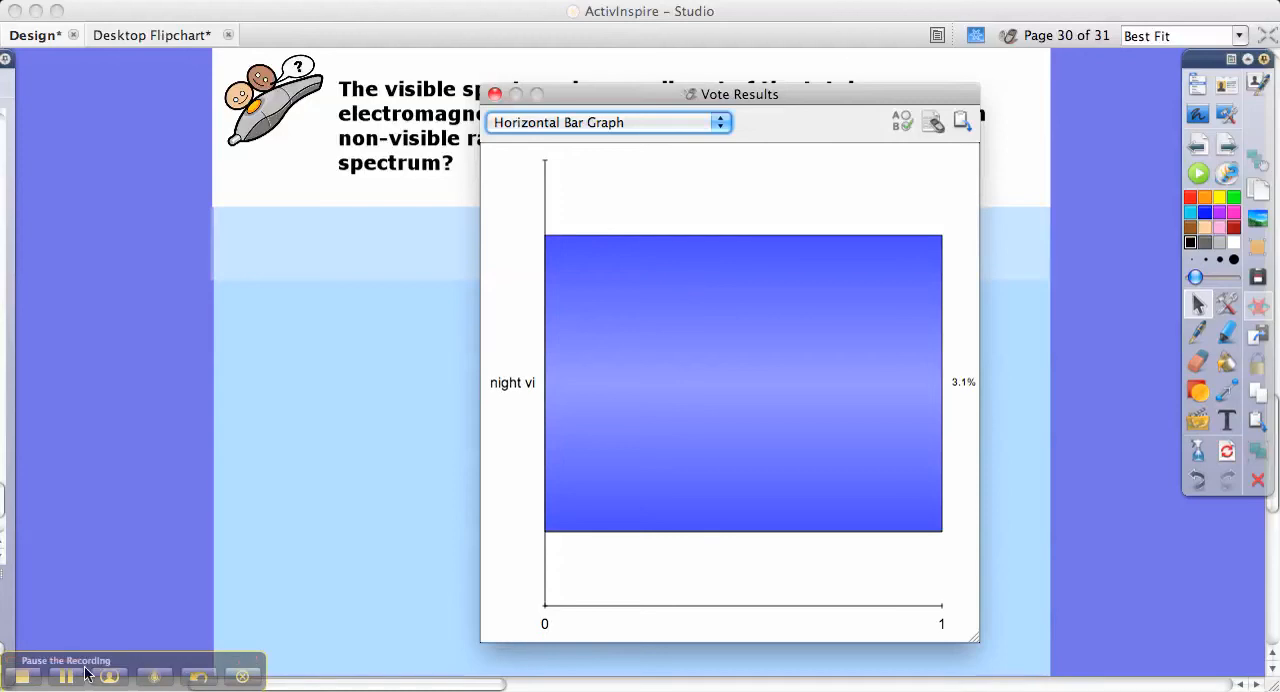